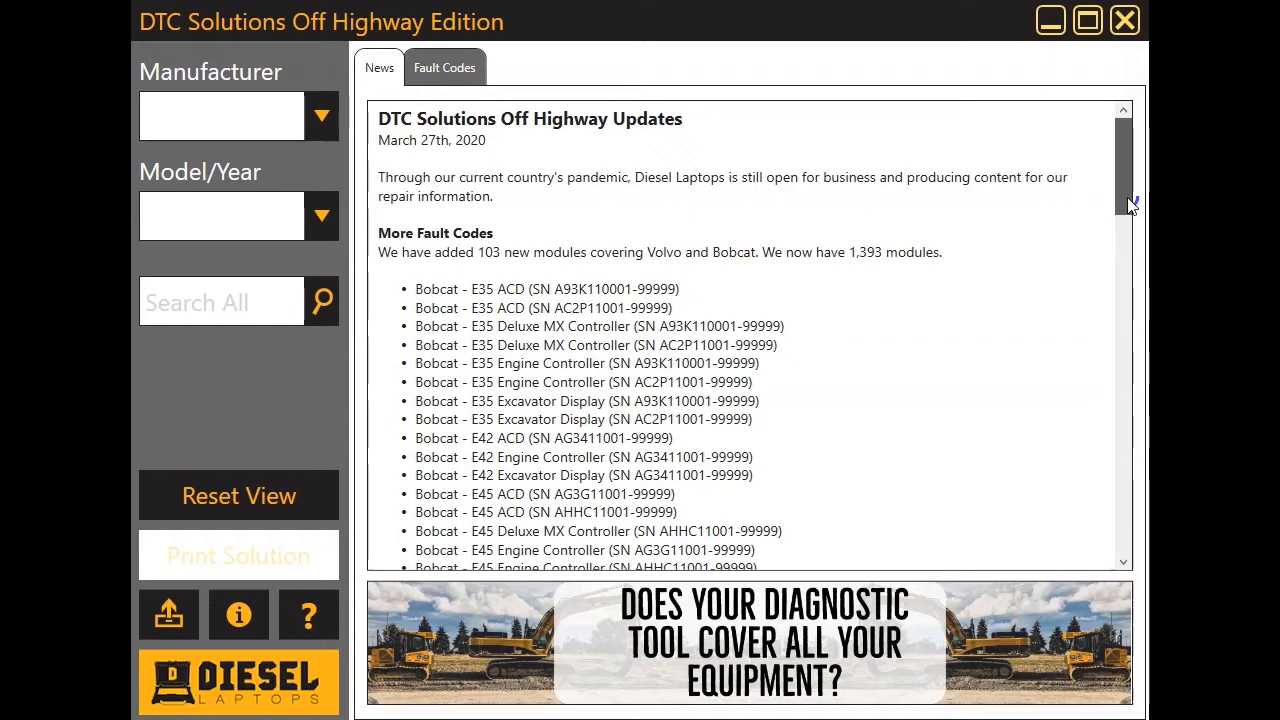
Select CAT Engine as manufacturer and the 3126B (962G Series Wheel Loader) model
scroll(down, 3)
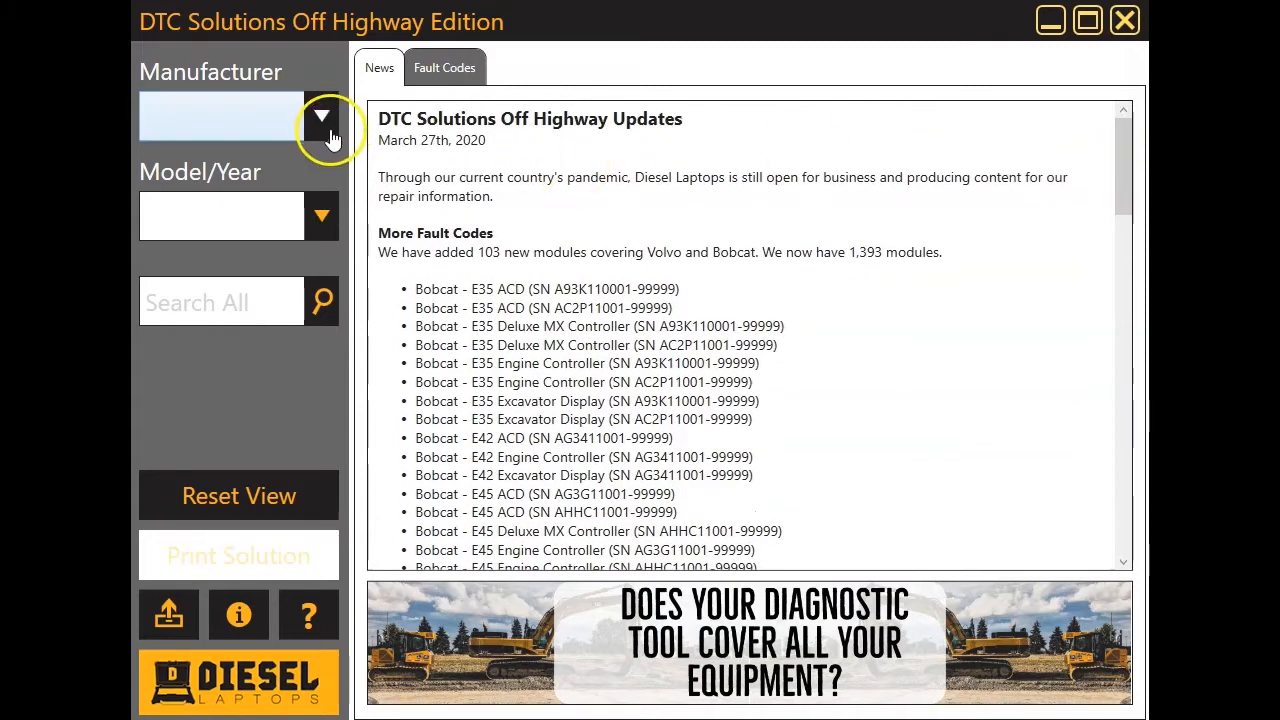
click(321, 114)
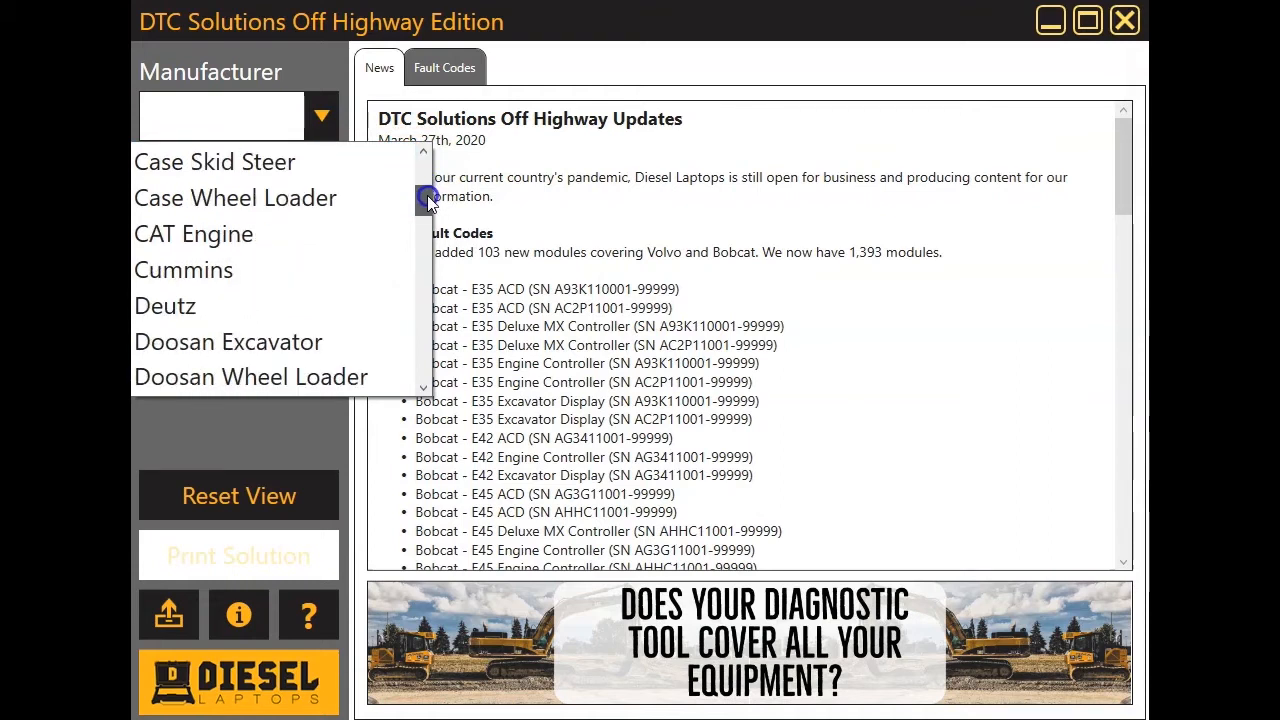
click(193, 233)
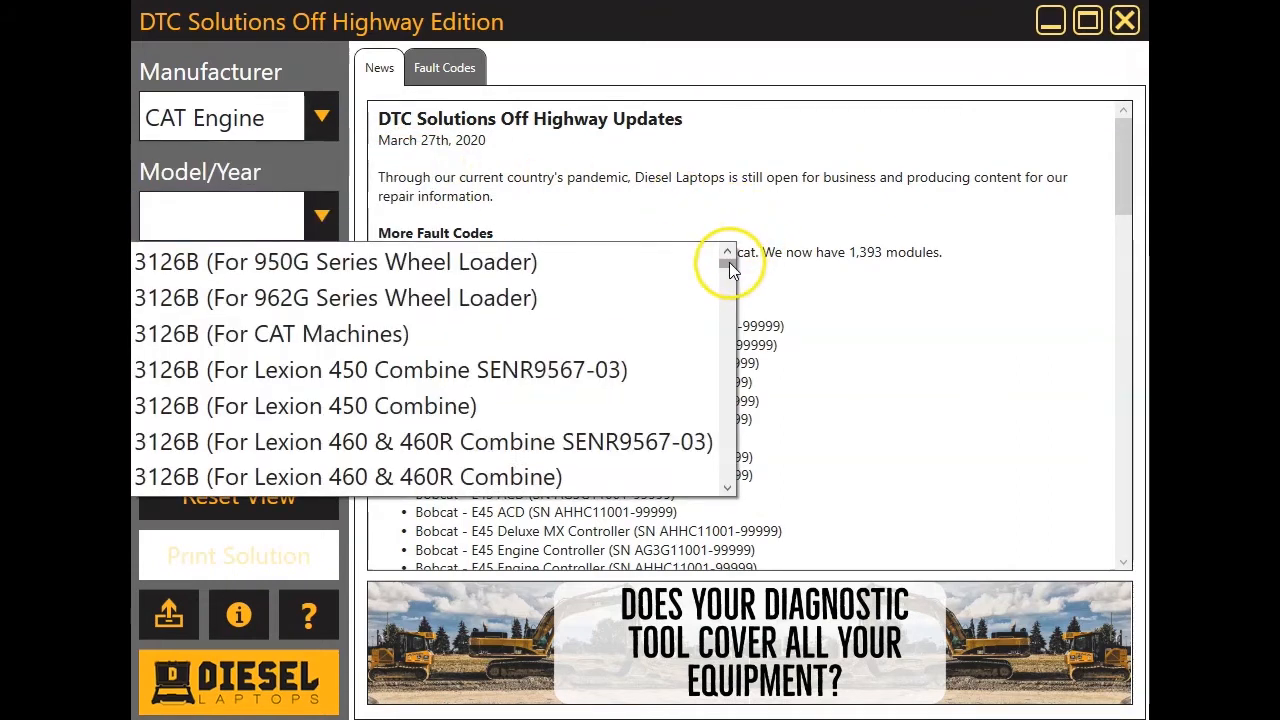
mouse_move(615, 297)
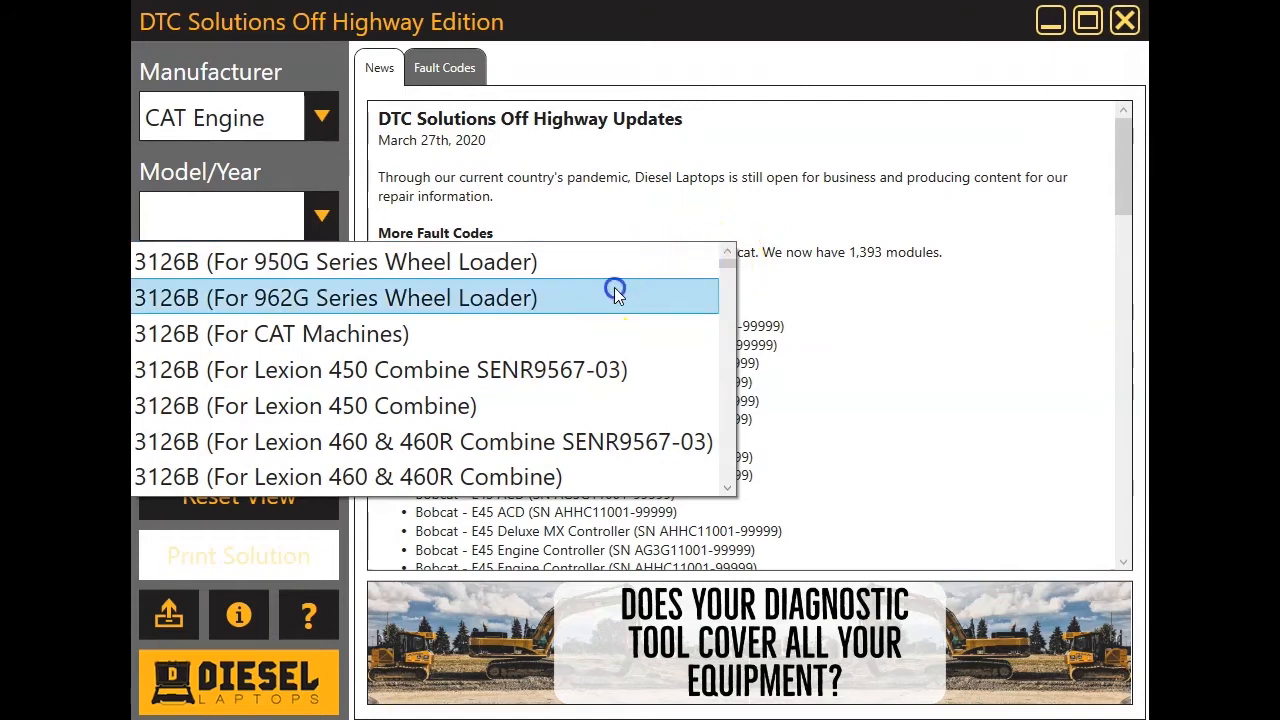
click(335, 297)
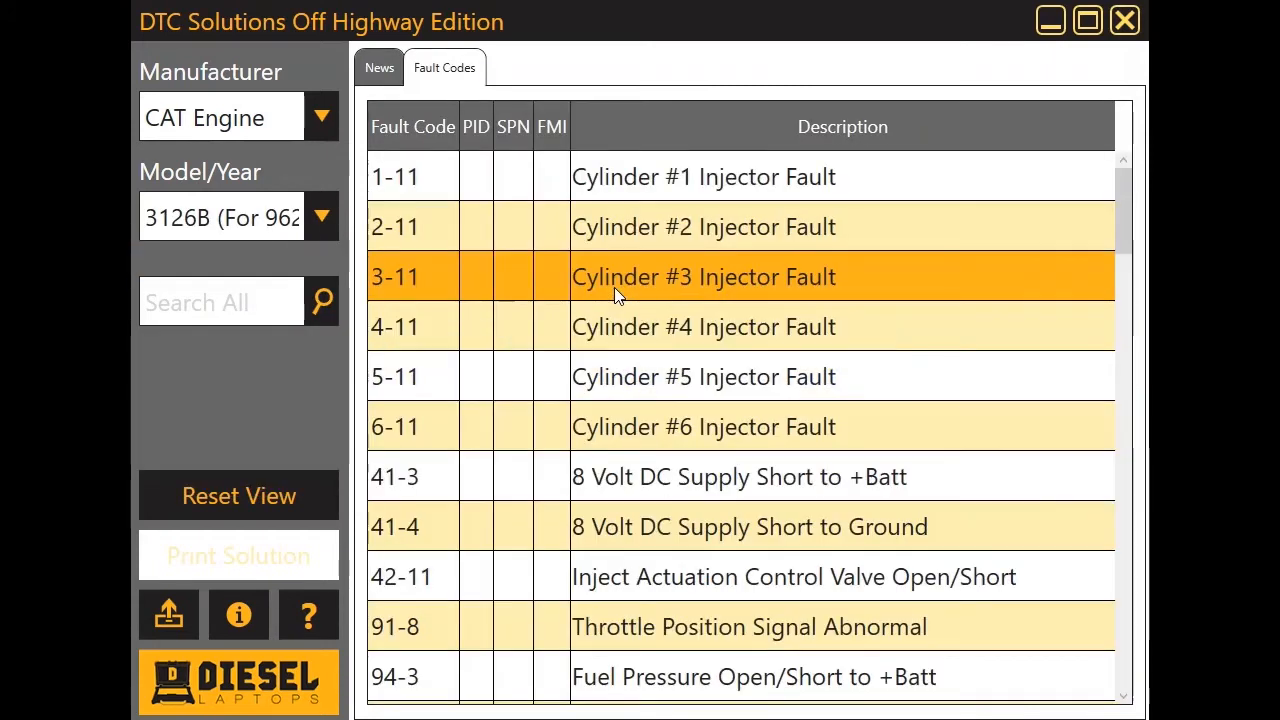
Expand fault 5-11 Cylinder #5 Injector Fault and scroll through its causes
click(705, 376)
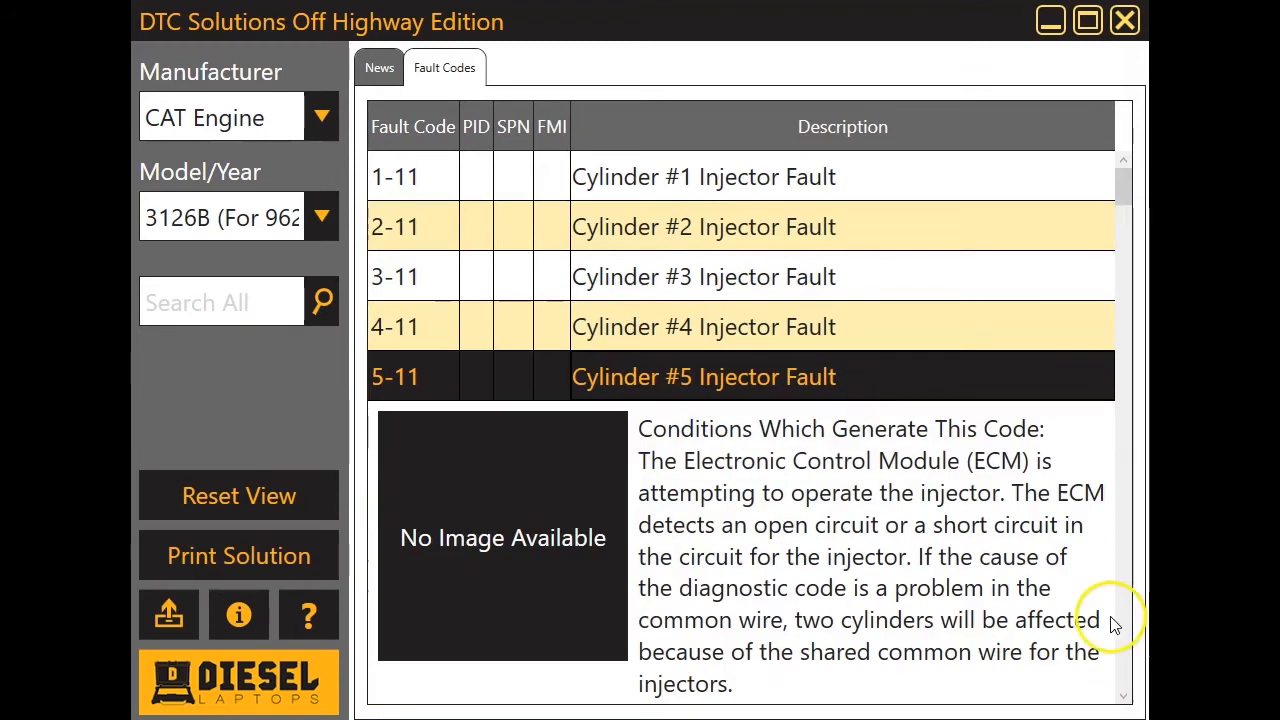
scroll(down, 3)
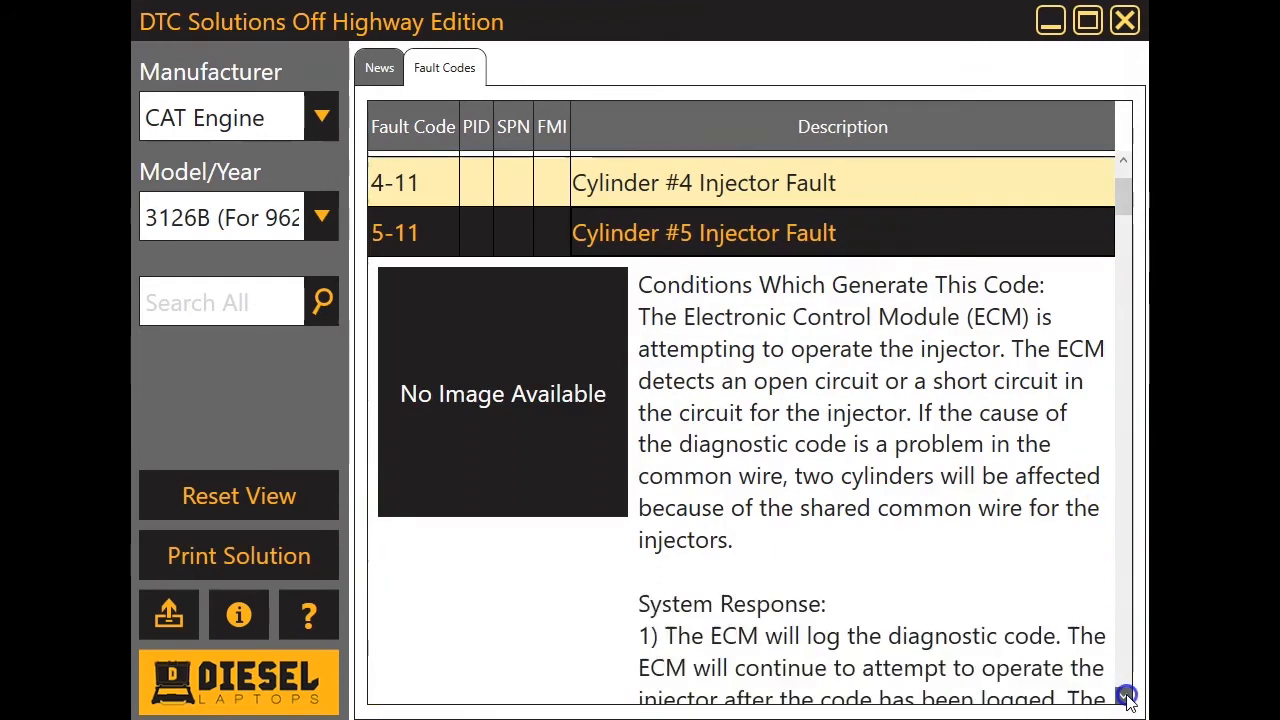
click(1121, 694)
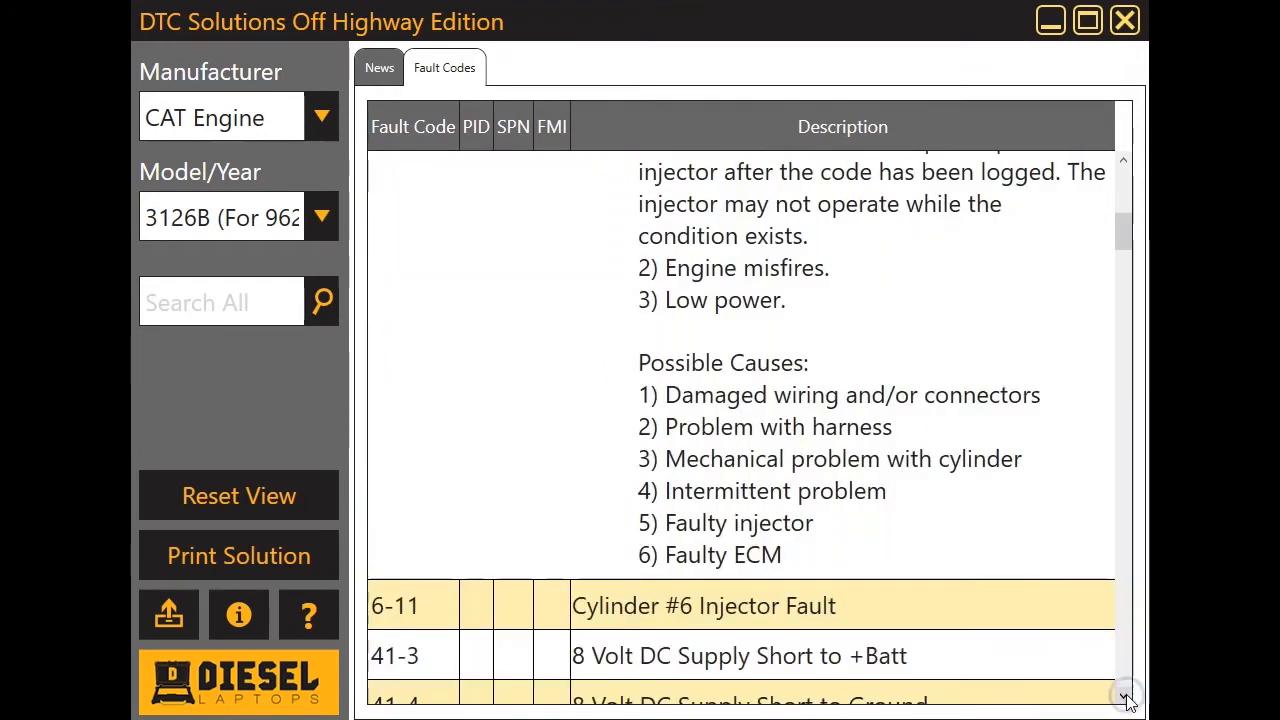
scroll(down, 3)
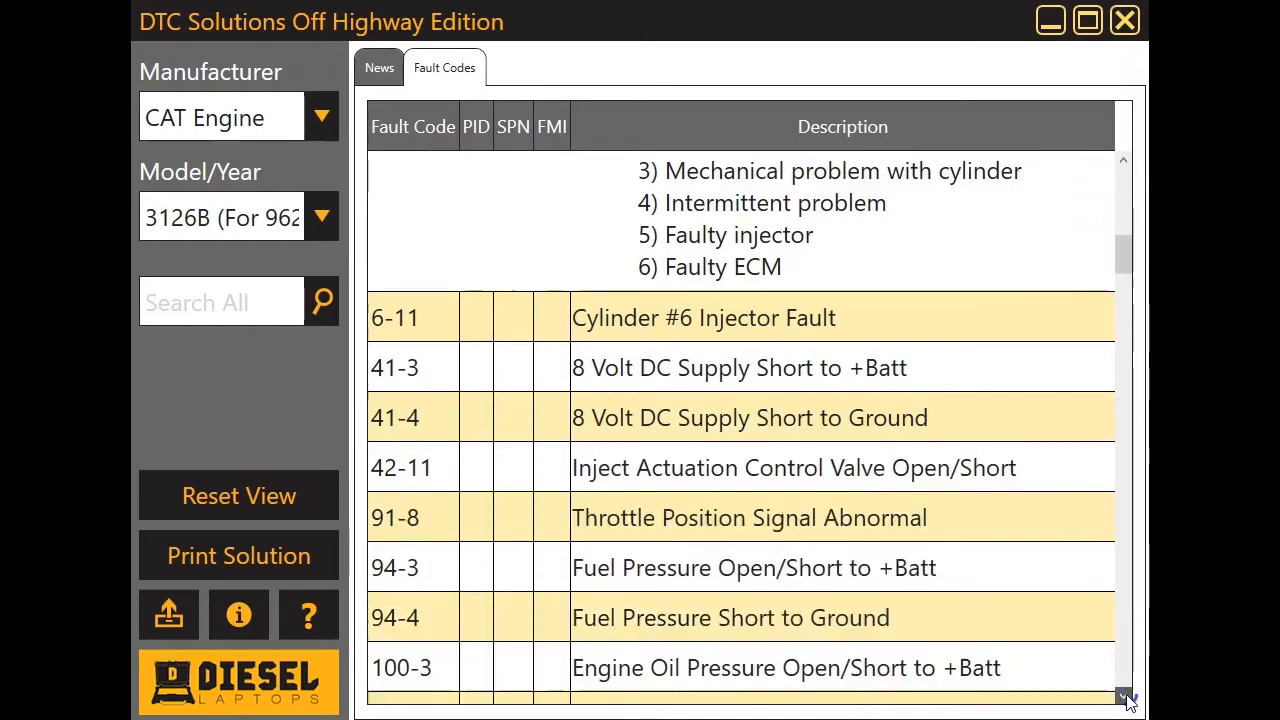
mouse_move(362, 162)
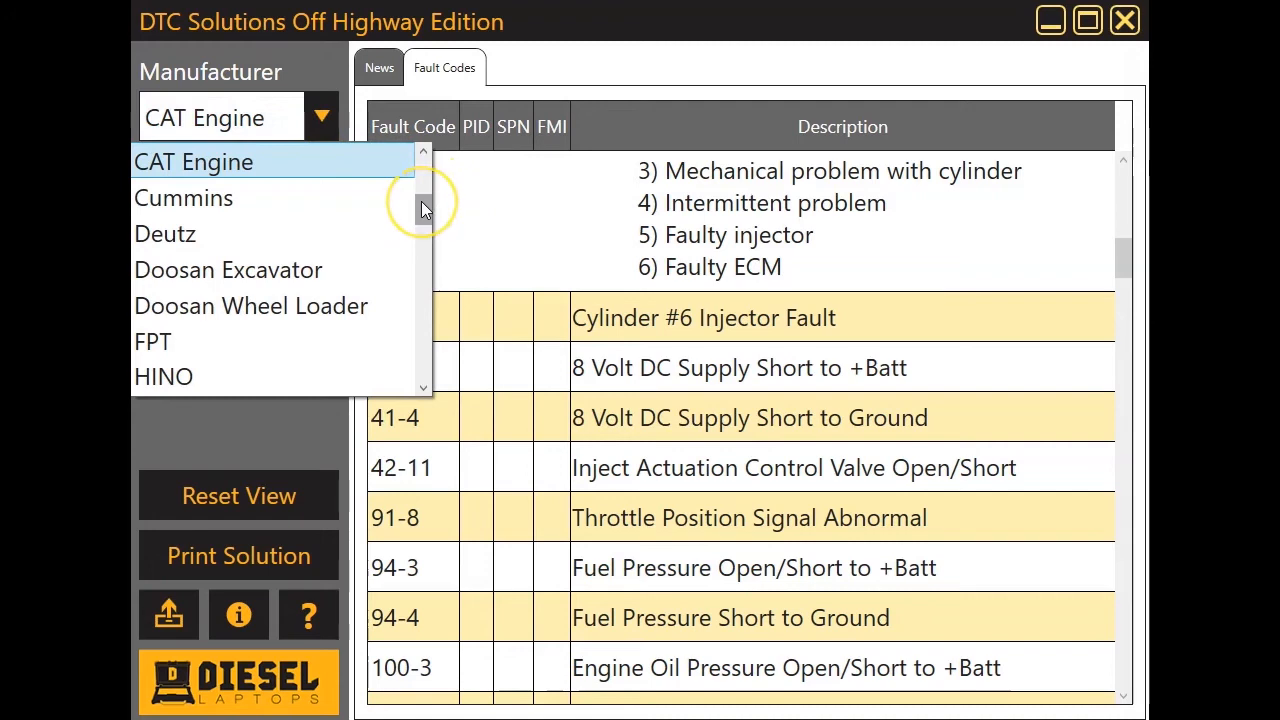
Select Cummins QSB6.7, search code 123, and read the intake manifold pressure sensor causes
click(184, 198)
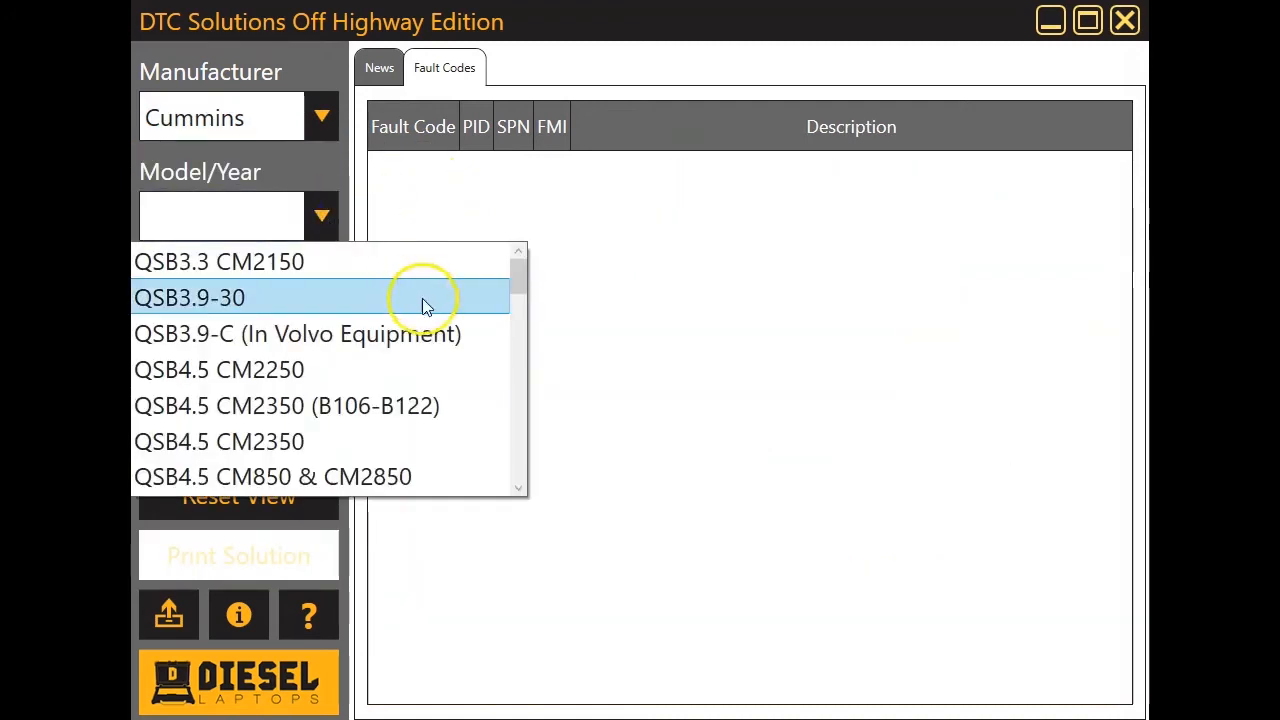
scroll(down, 3)
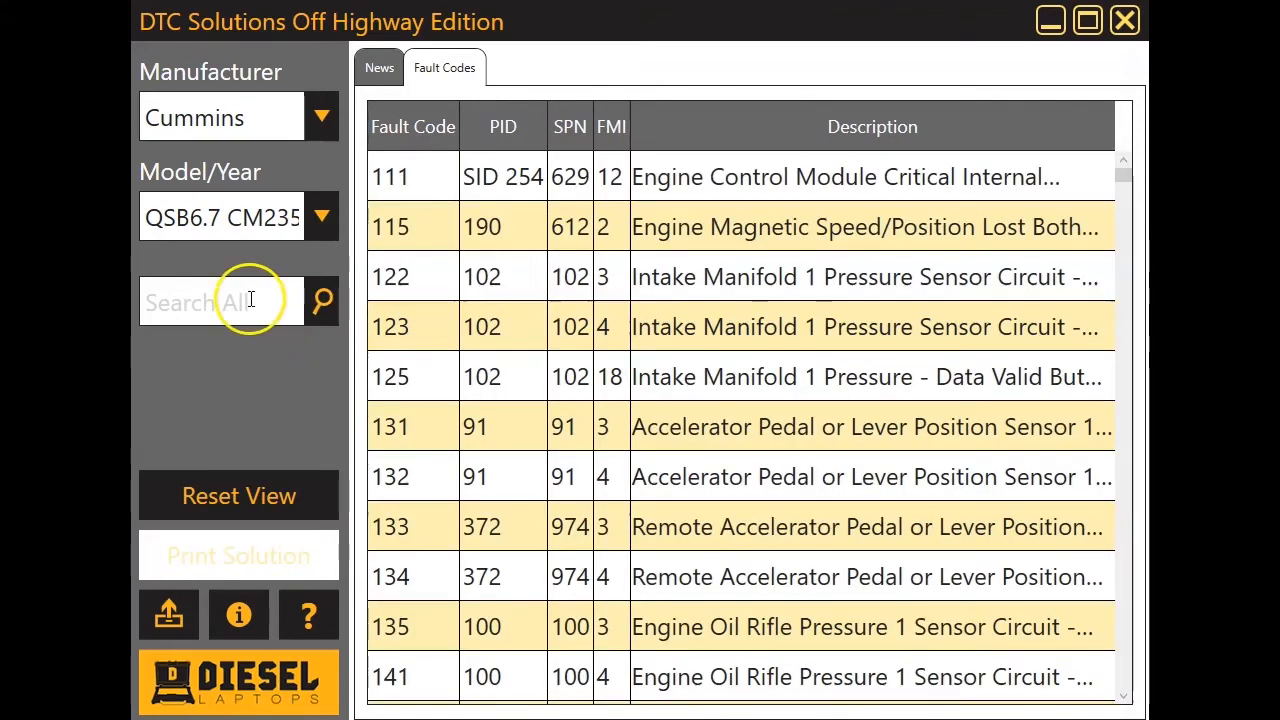
text(123)
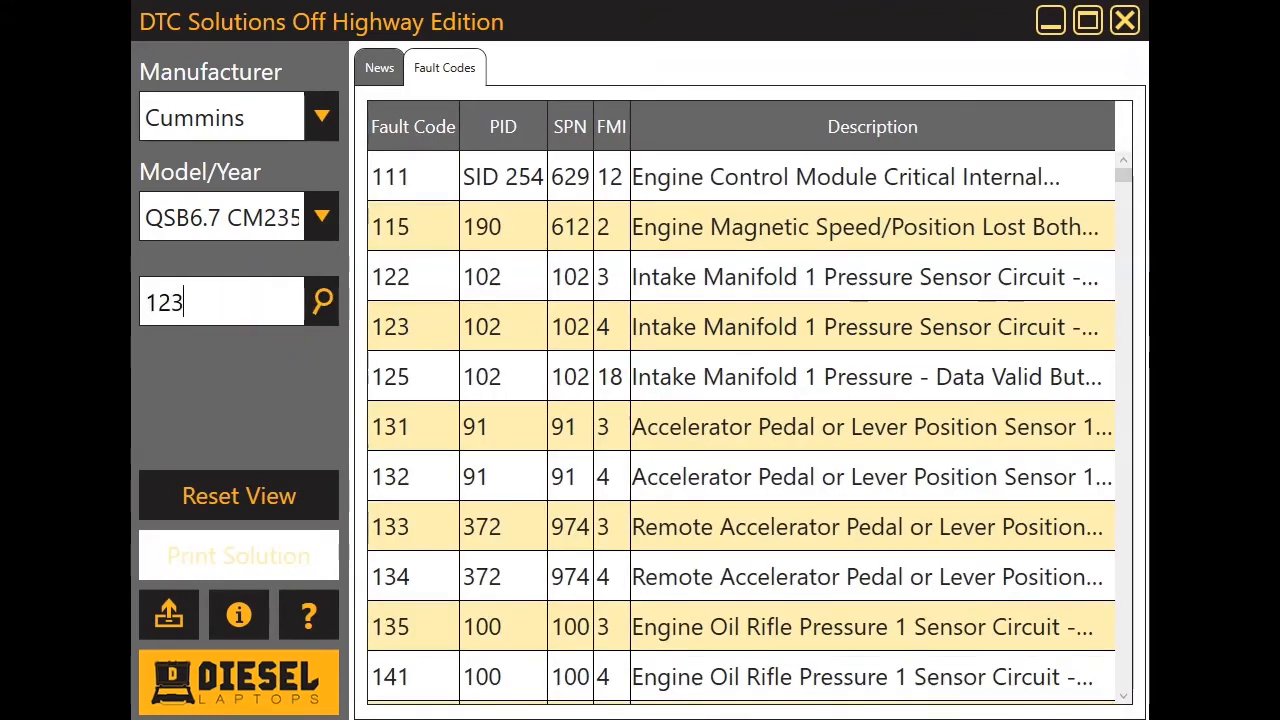
click(322, 301)
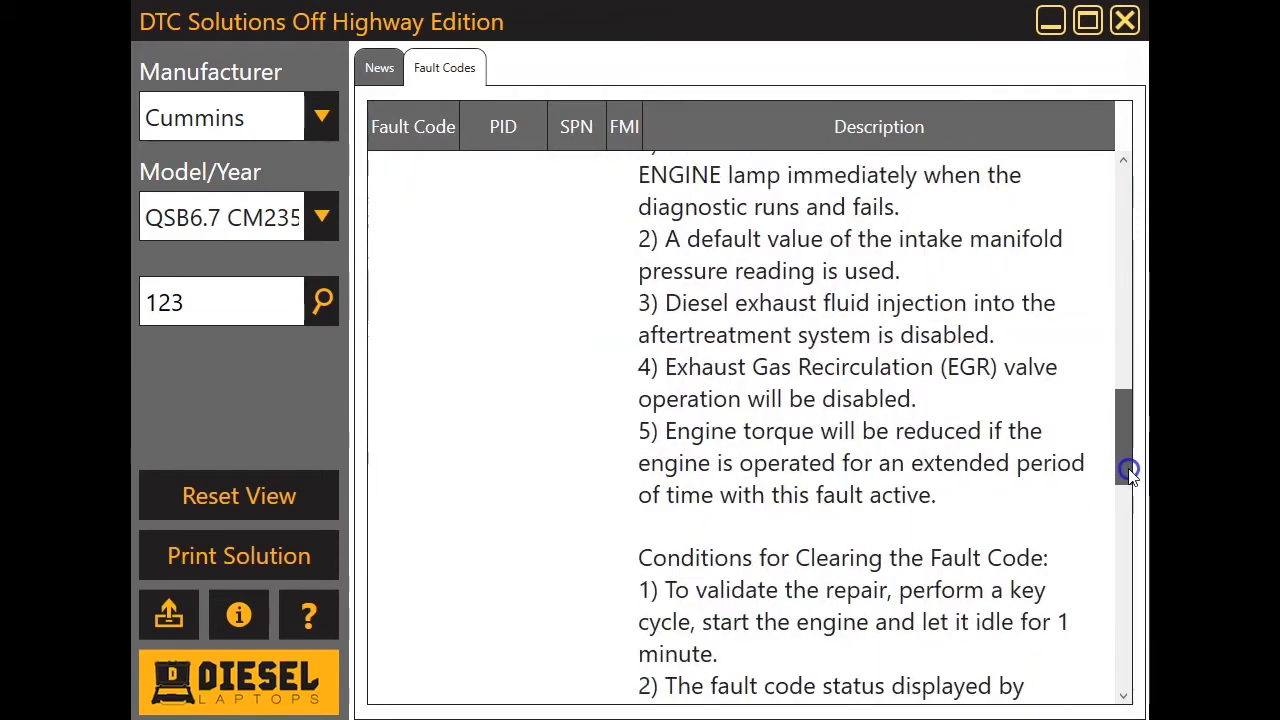
scroll(down, 3)
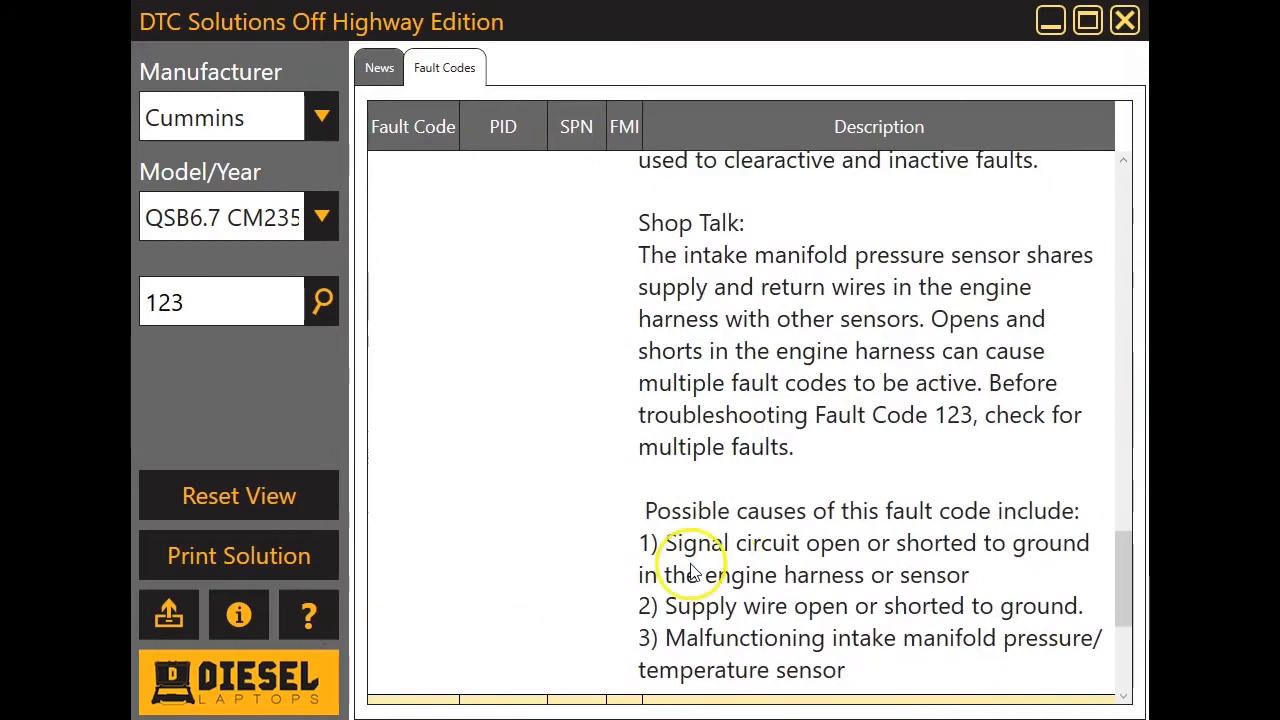
Clear the lookup, then select John Deere Engines 4.5L (4045) Tier 4 and view SPN 29 FMI 14
click(238, 495)
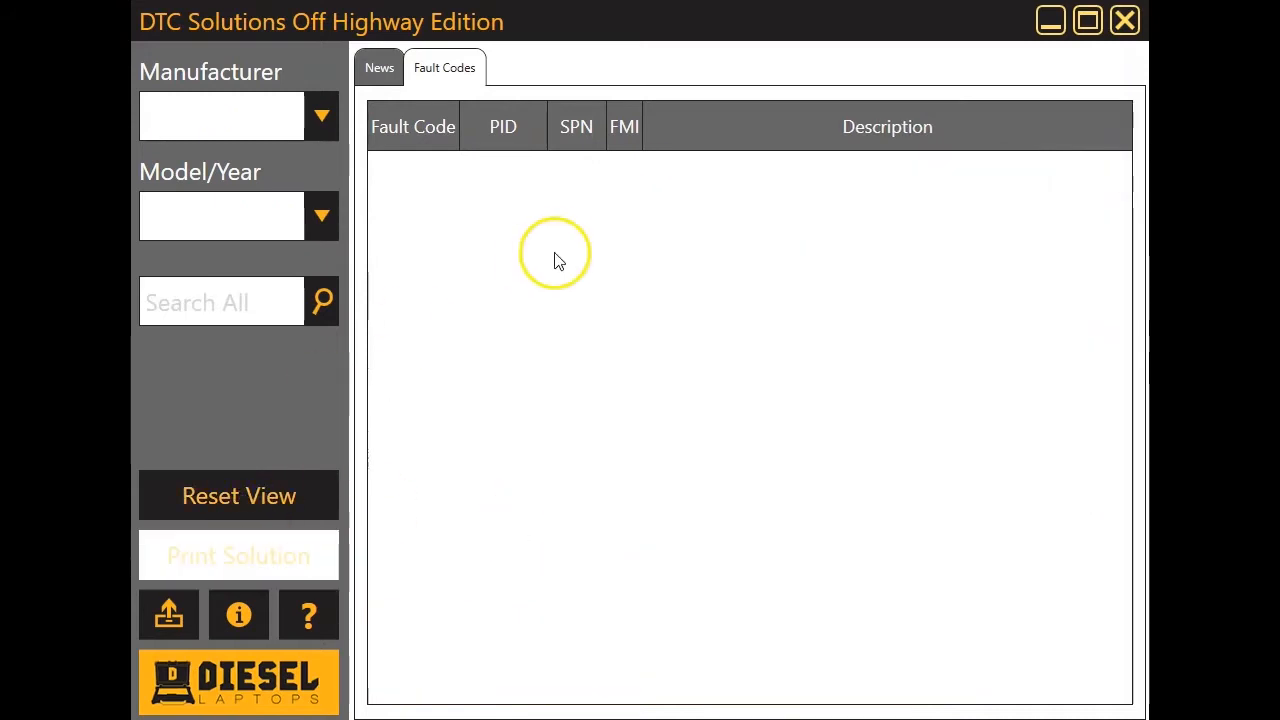
click(321, 114)
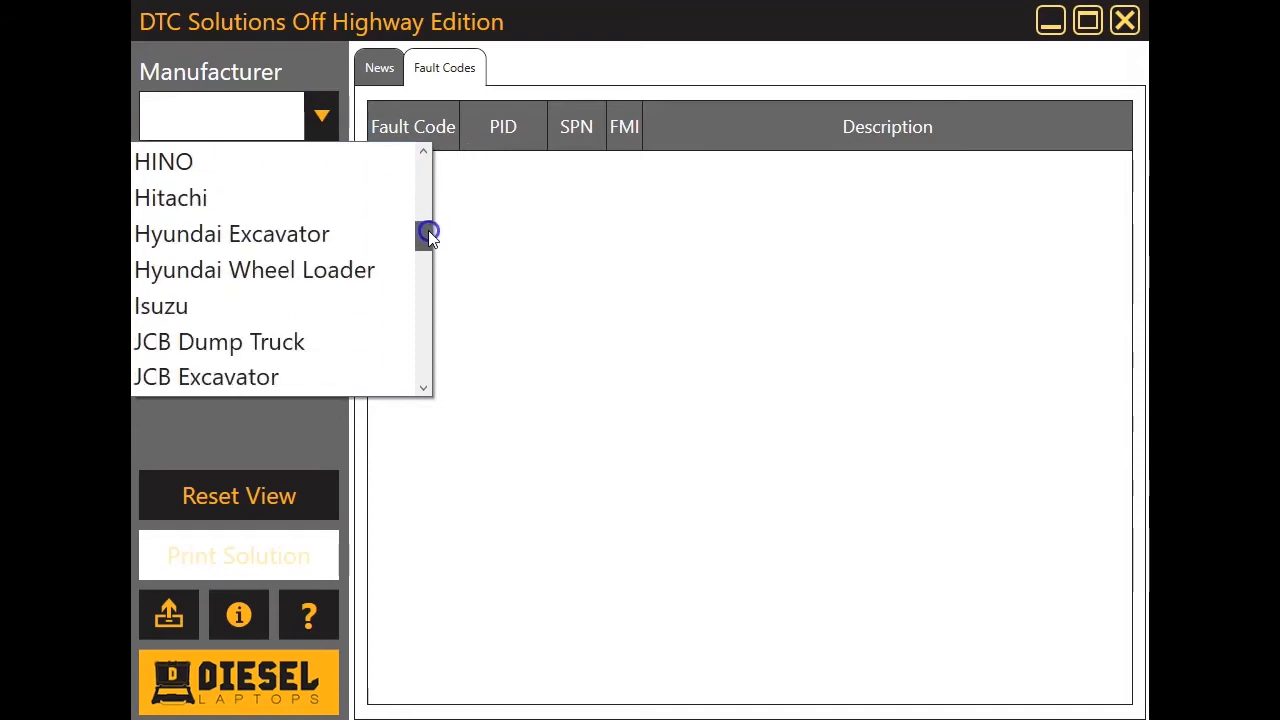
scroll(down, 3)
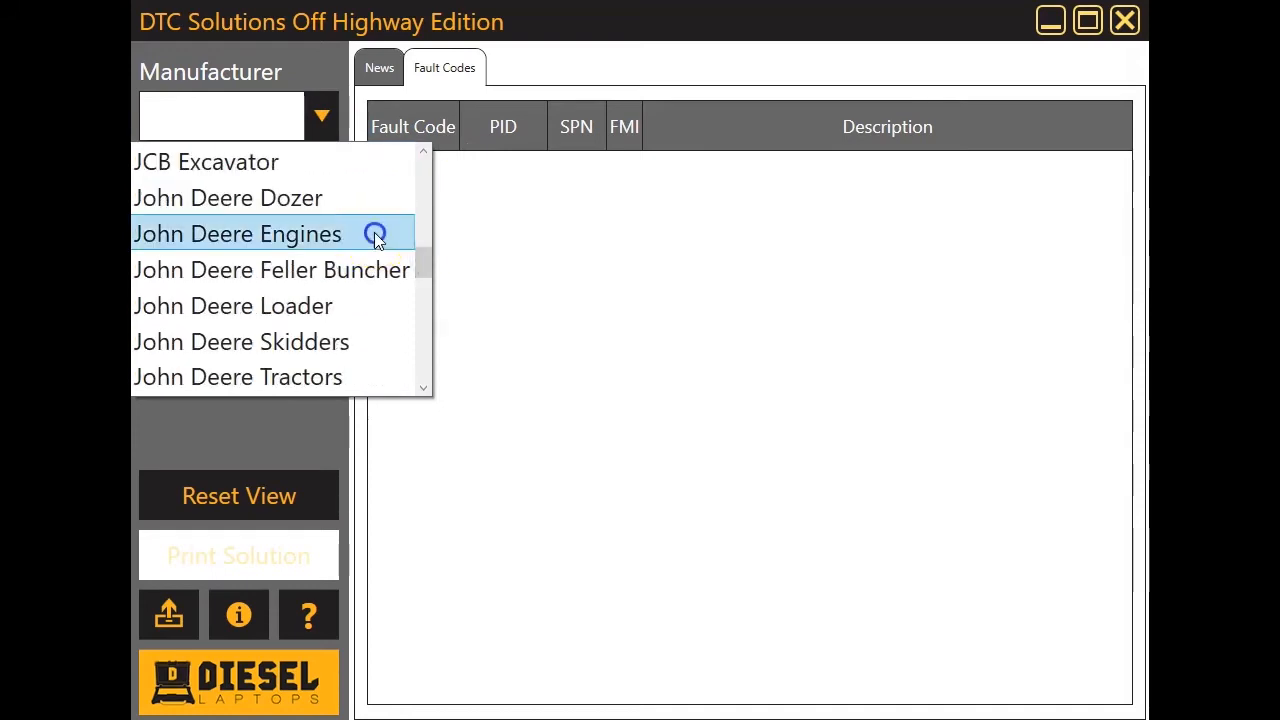
click(237, 233)
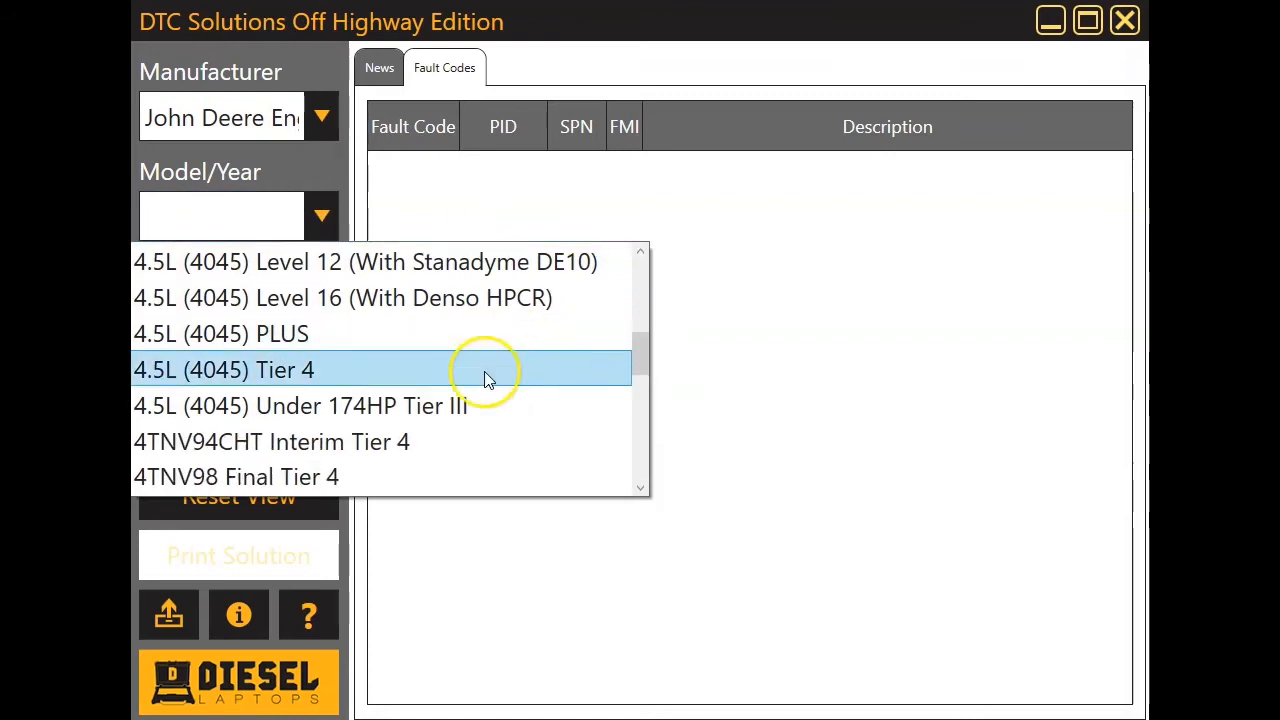
click(240, 369)
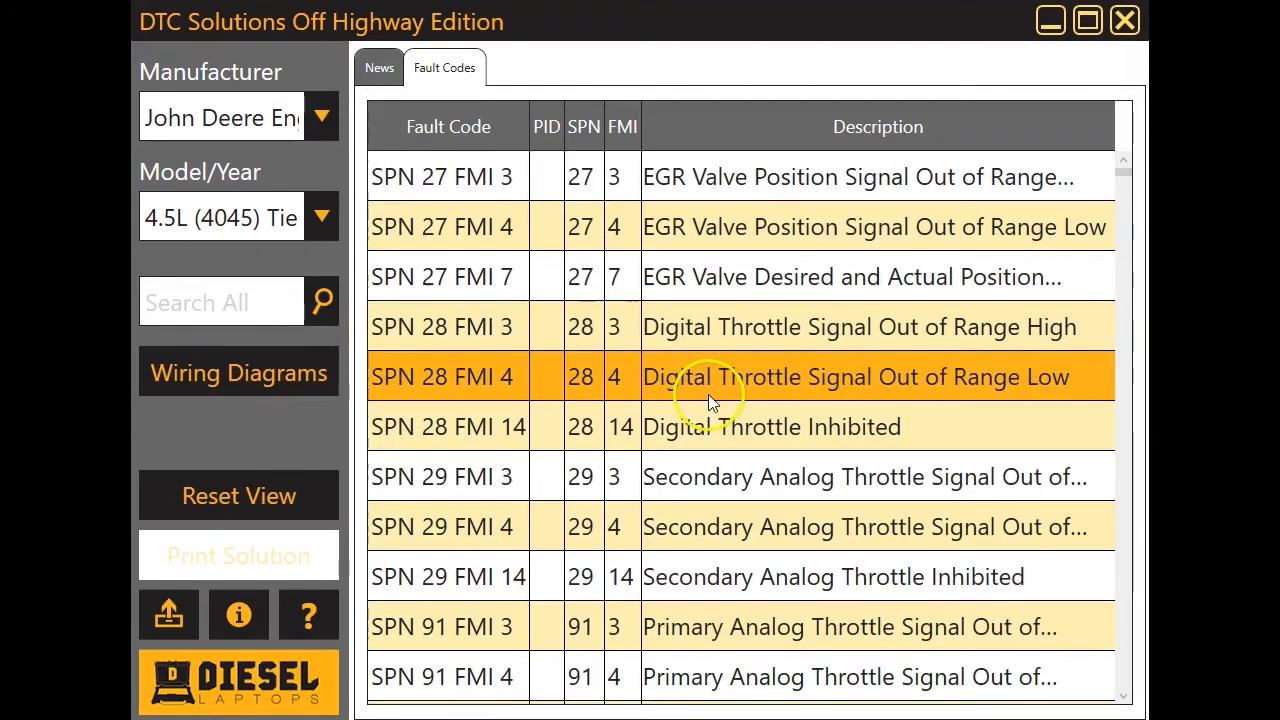
mouse_move(867, 277)
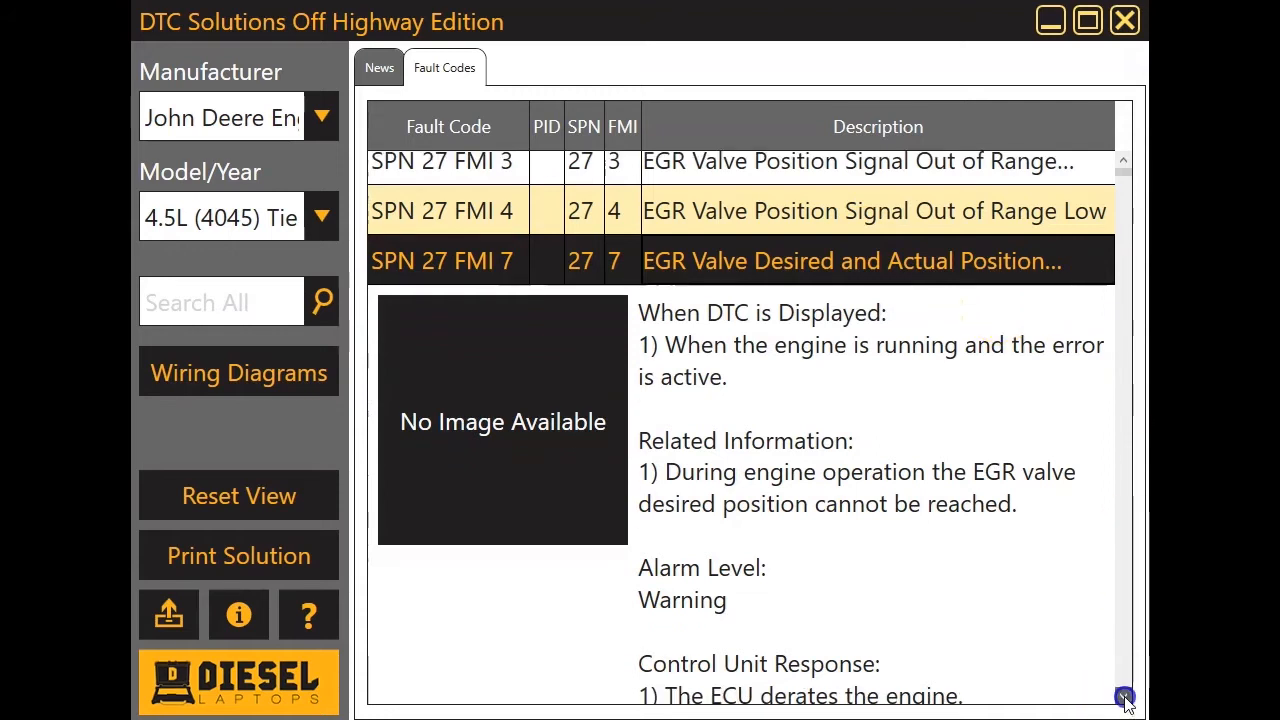
scroll(down, 3)
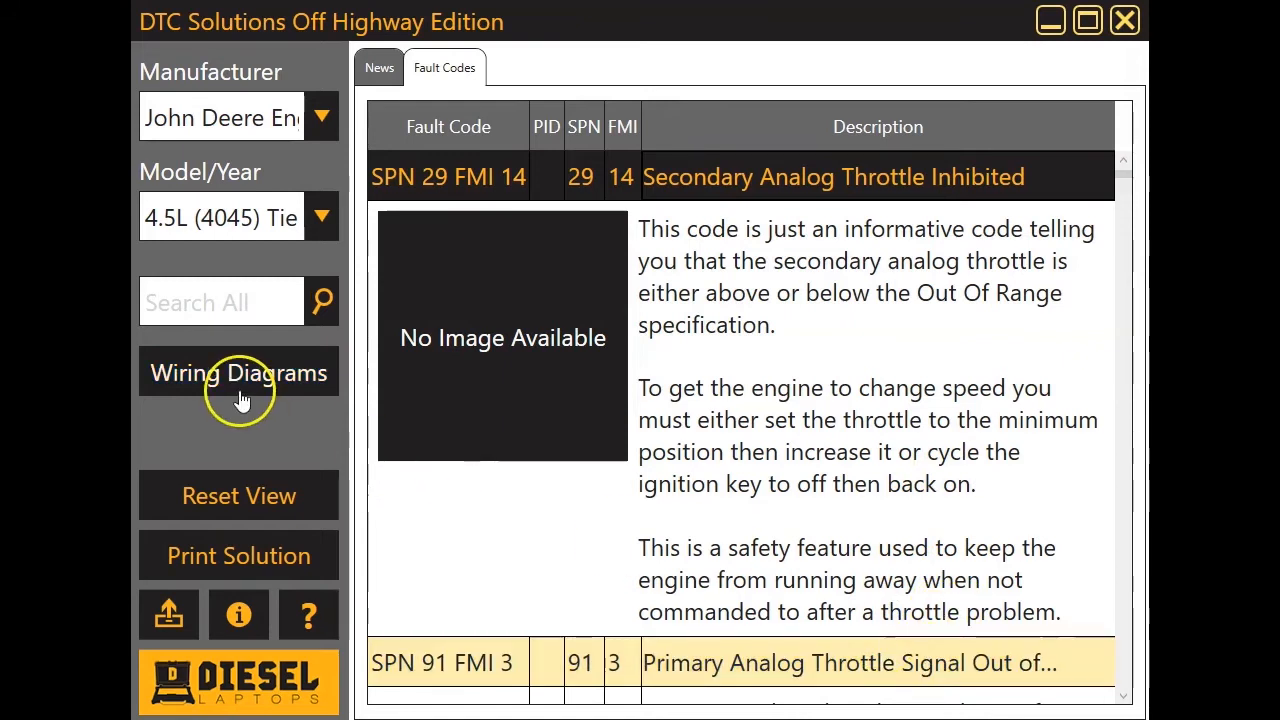
Open the 4045 PowerTech wiring diagram PDF and scroll to the schematic pages
click(238, 372)
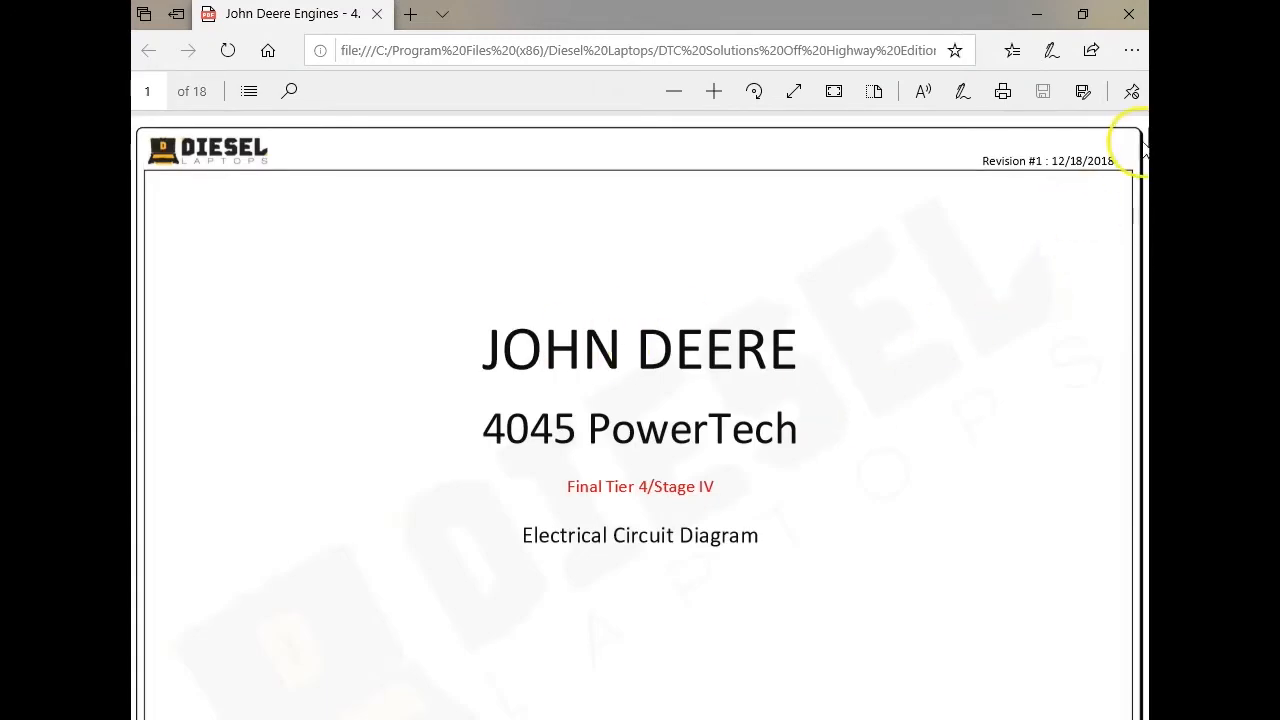
scroll(down, 3)
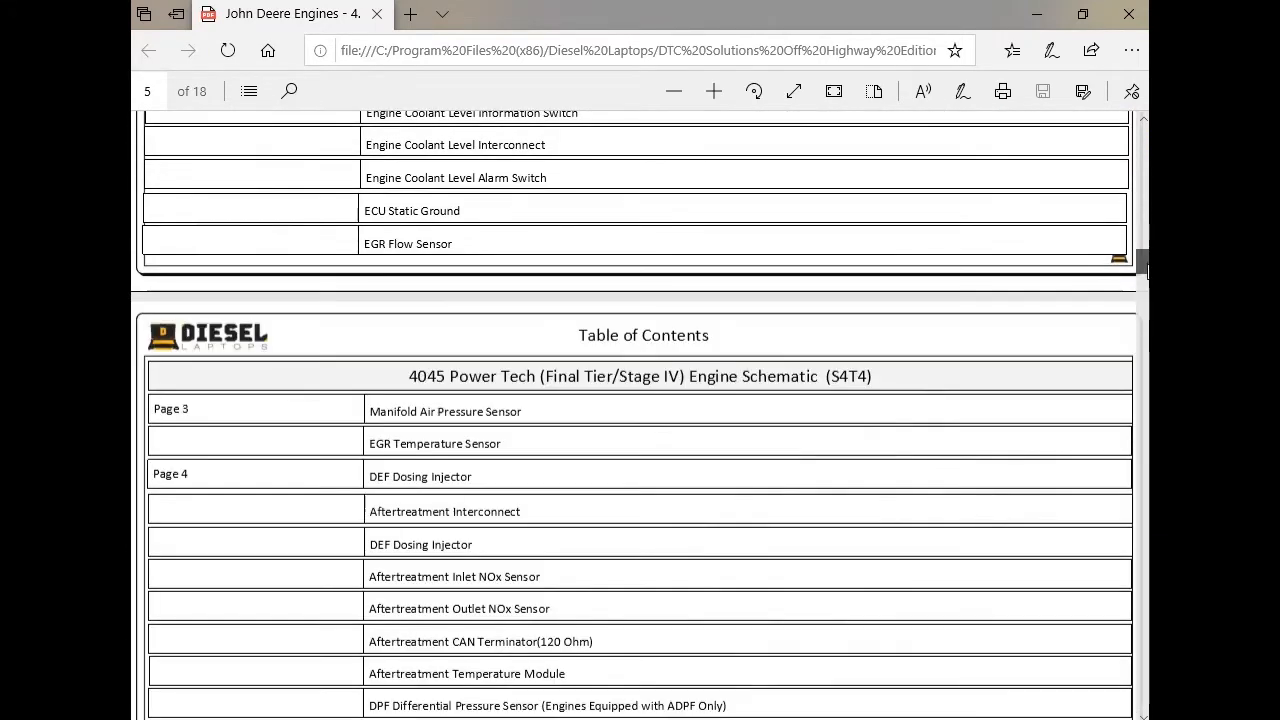
scroll(down, 3)
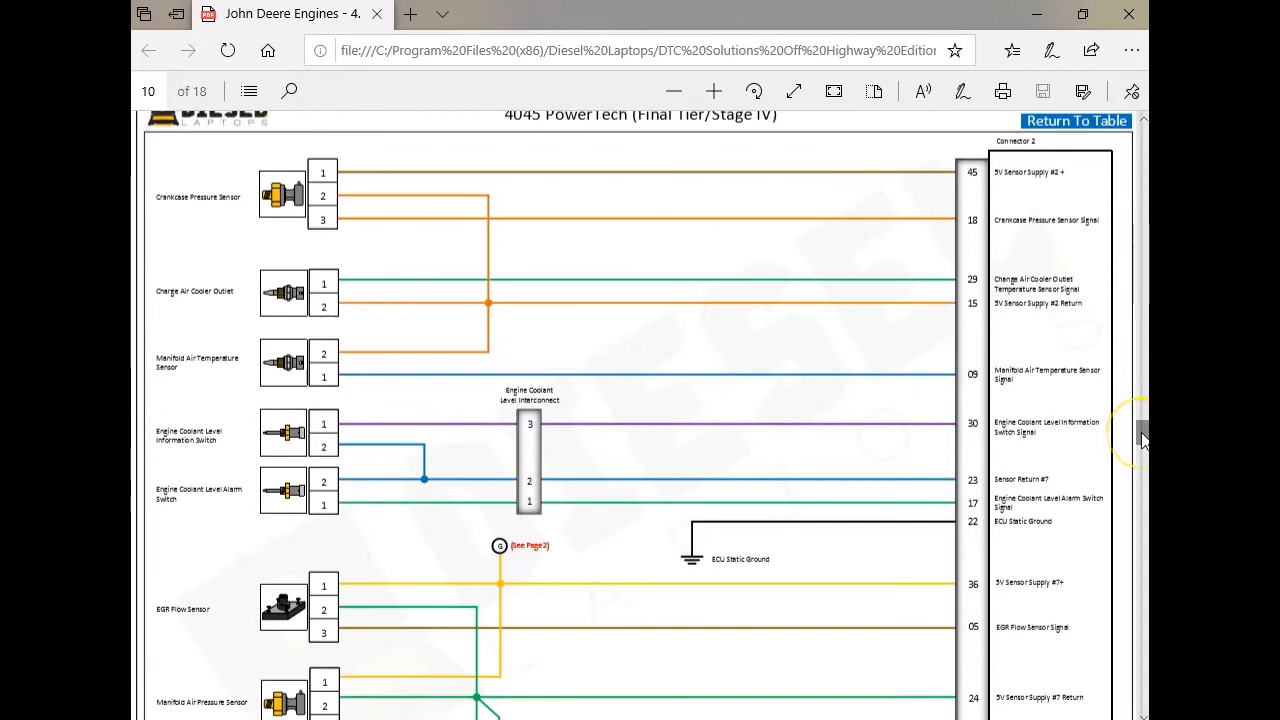
mouse_move(1069, 205)
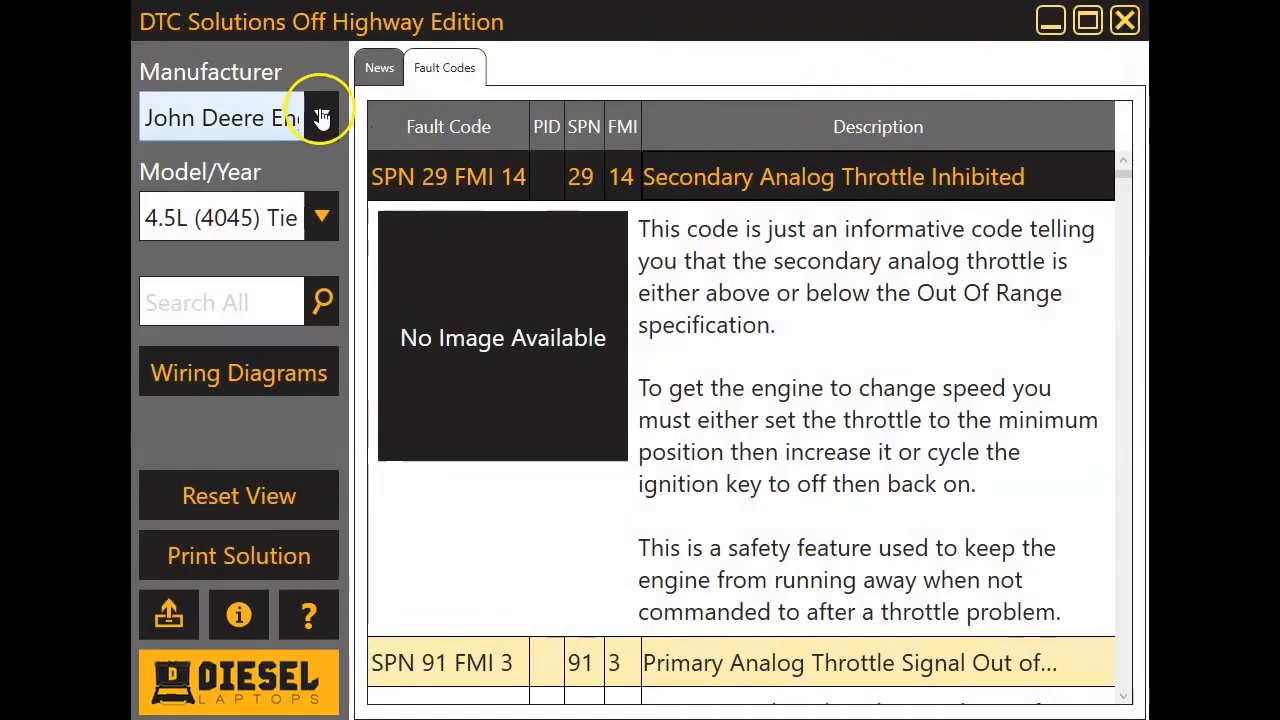
Choose Volvo Excavator from the manufacturer list
click(321, 117)
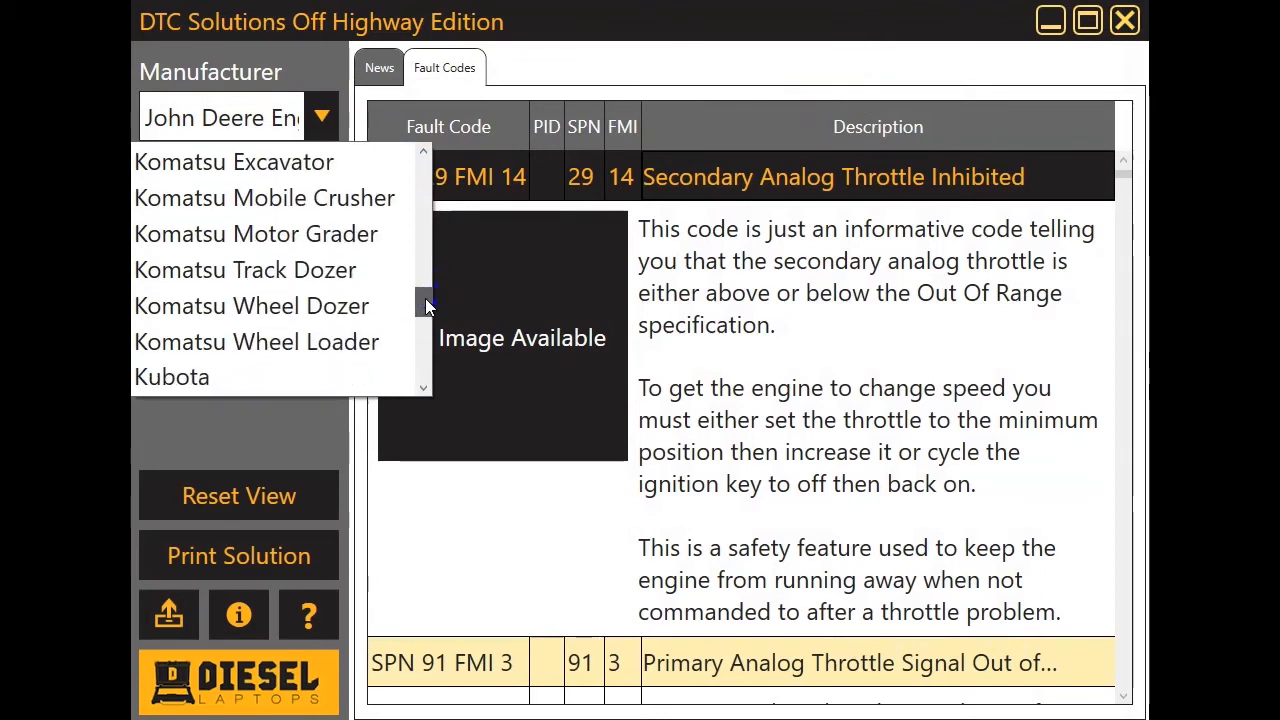
scroll(down, 3)
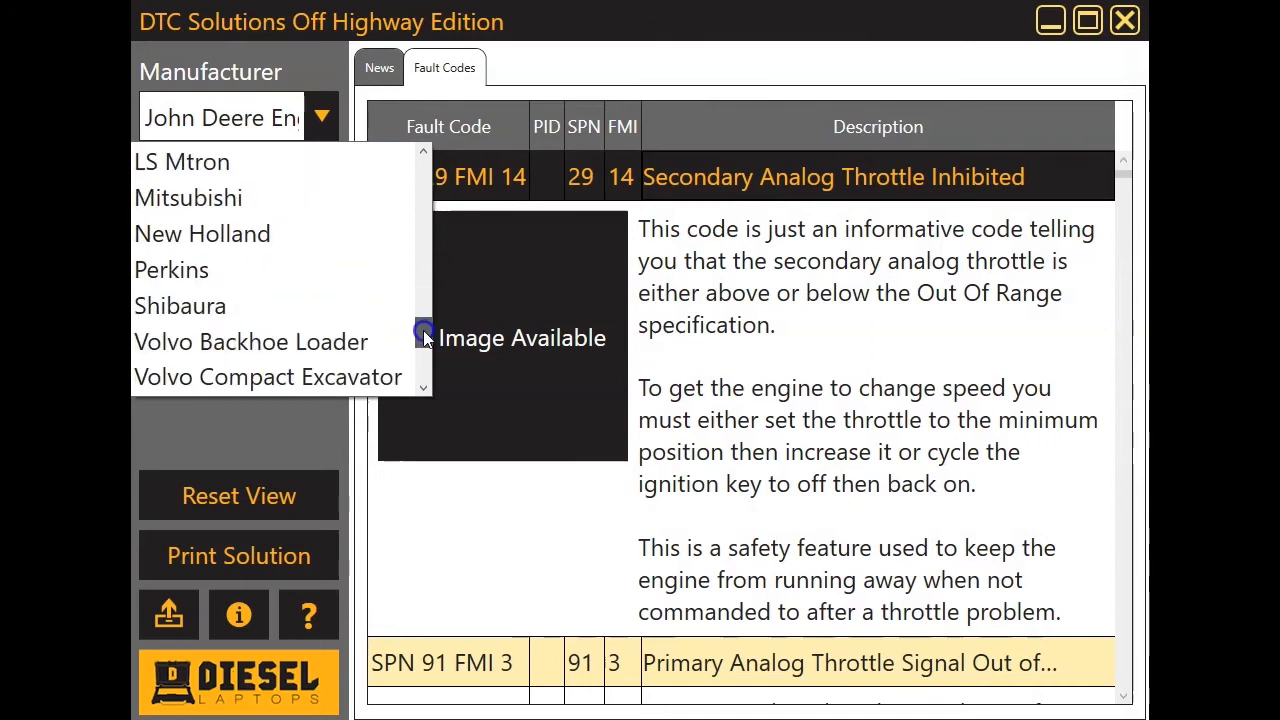
scroll(down, 3)
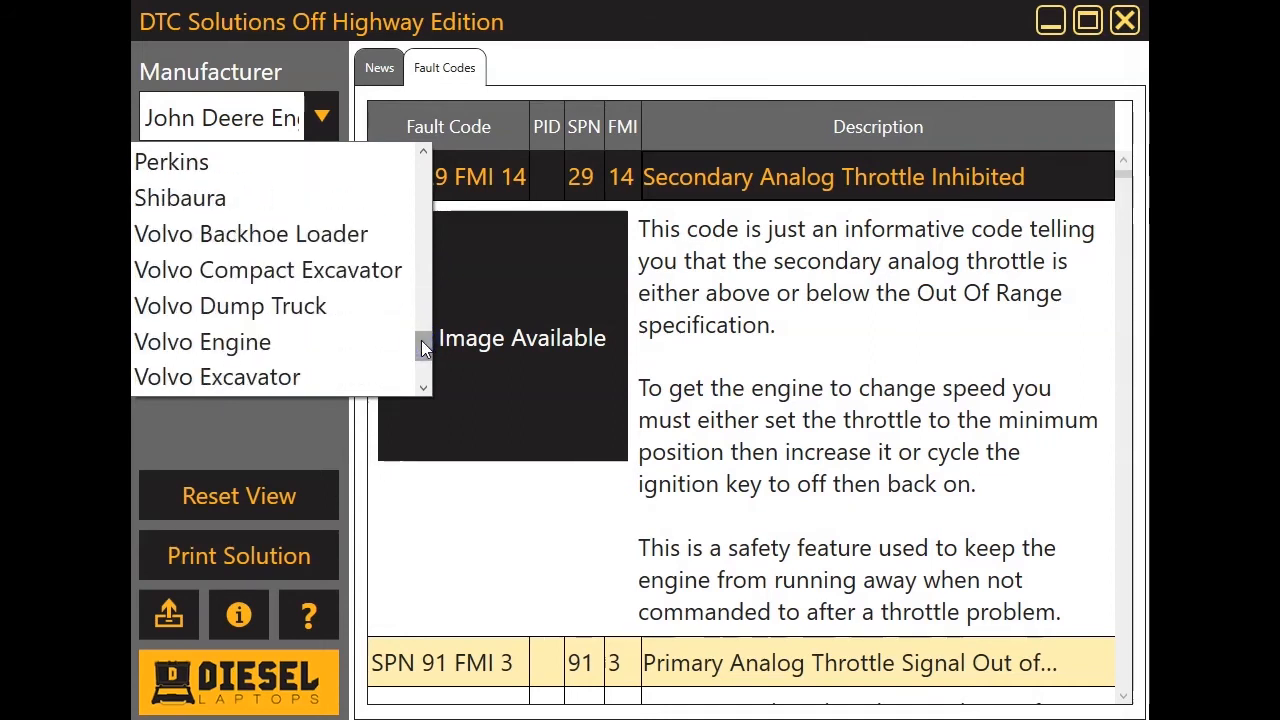
click(217, 377)
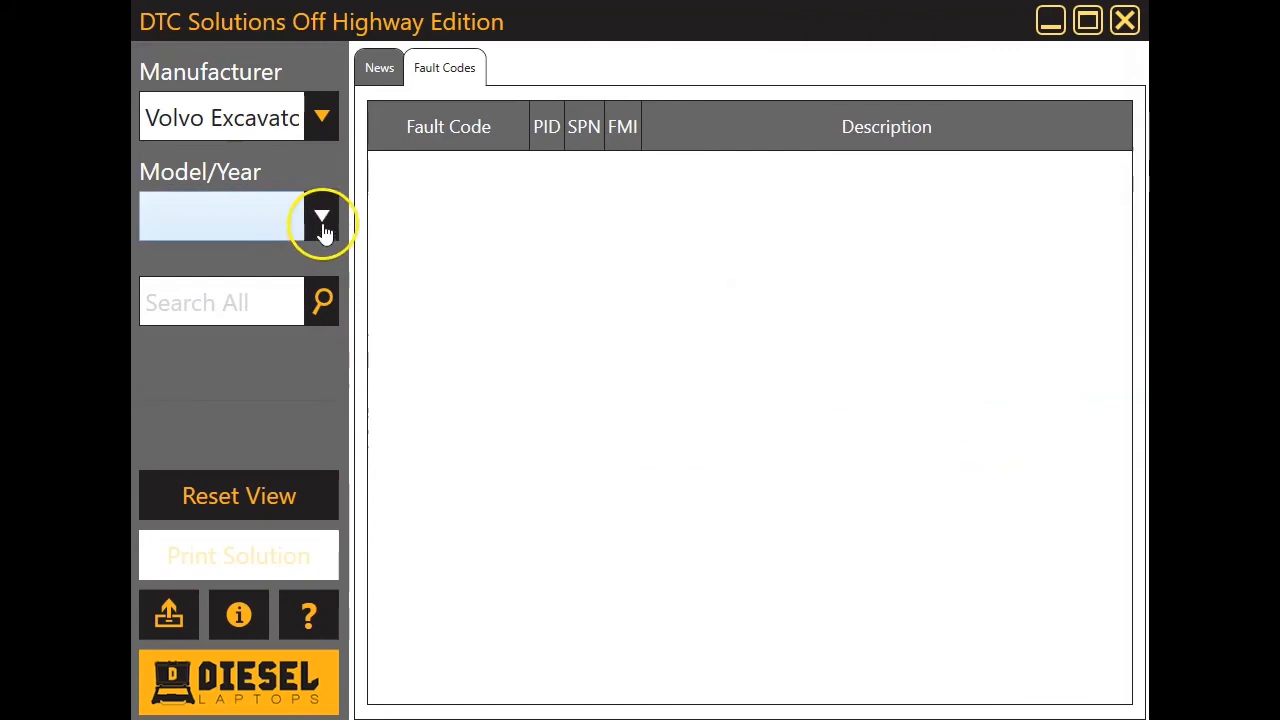
Pick the EC140DL Vehicle (MID 187) model and expand PID 110 FMI 7 coolant temperature details
click(322, 215)
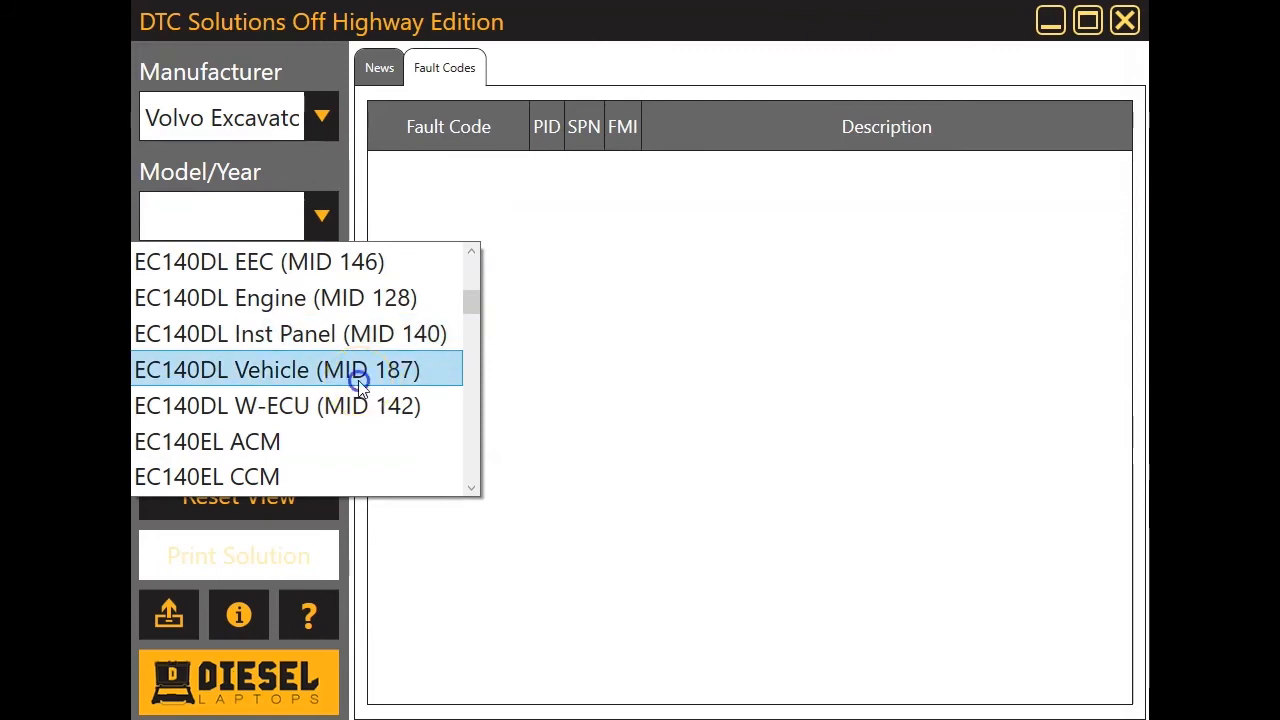
click(290, 370)
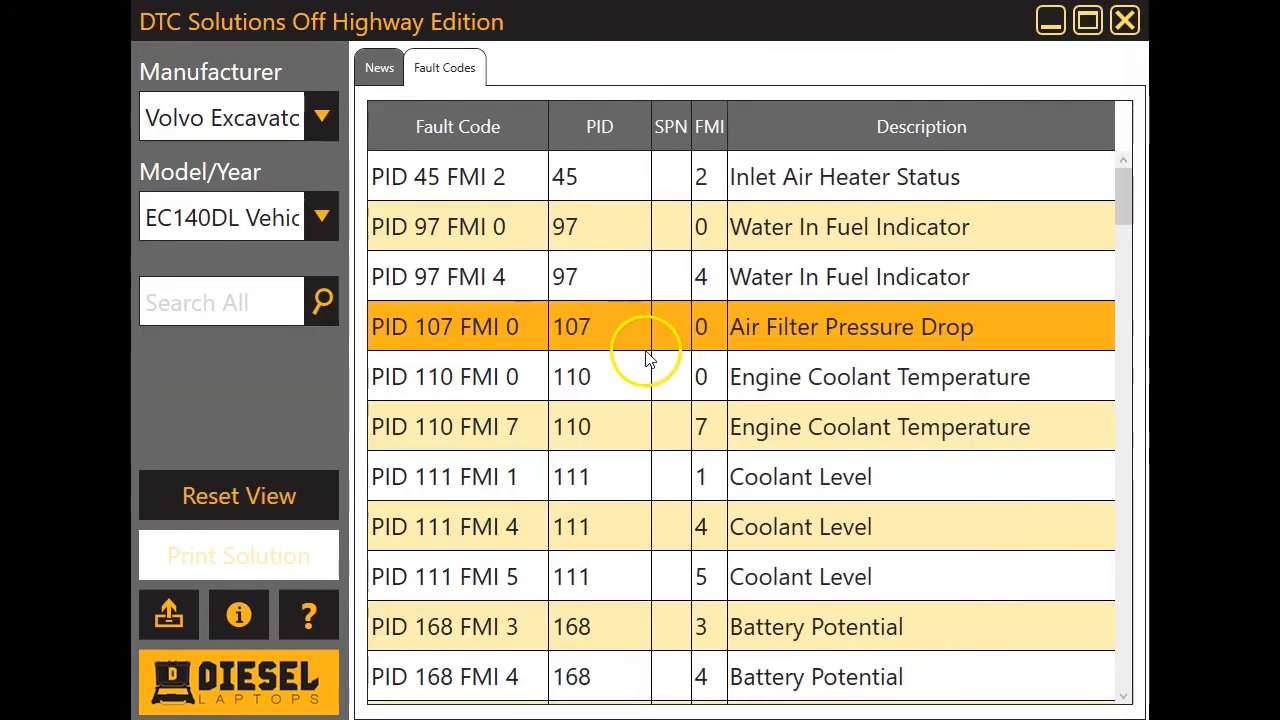
click(455, 426)
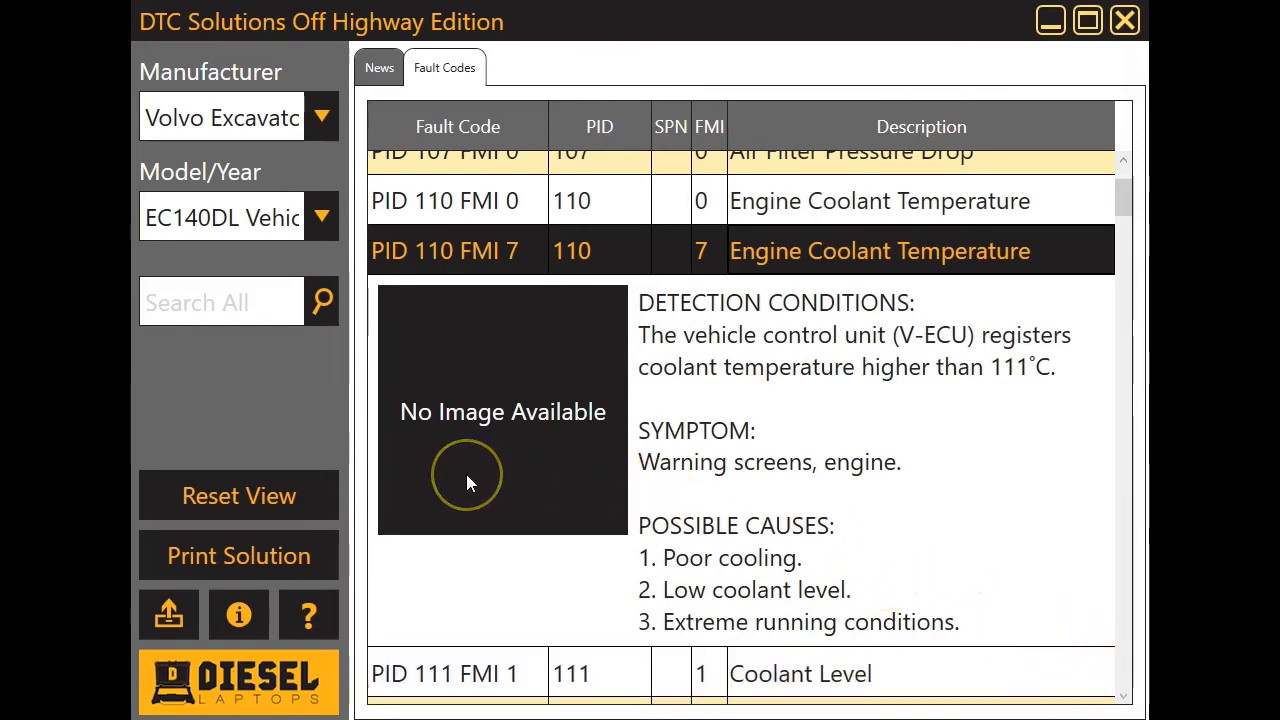
mouse_move(355, 493)
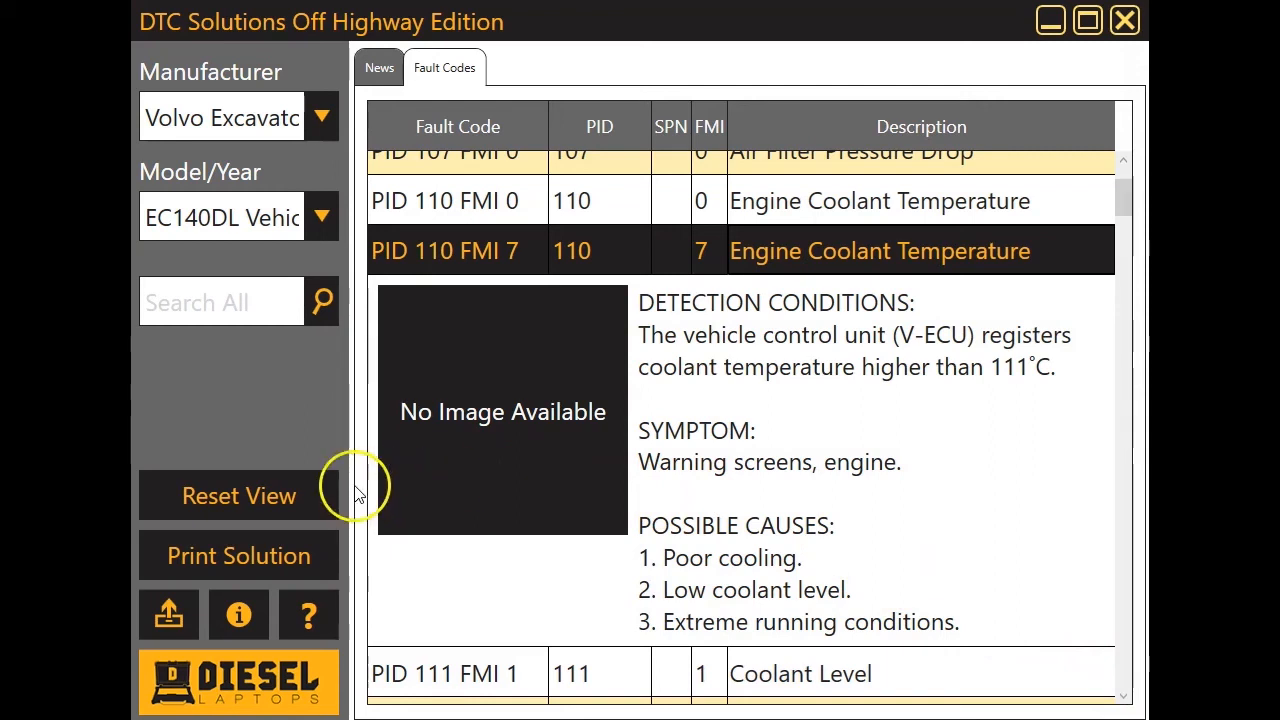